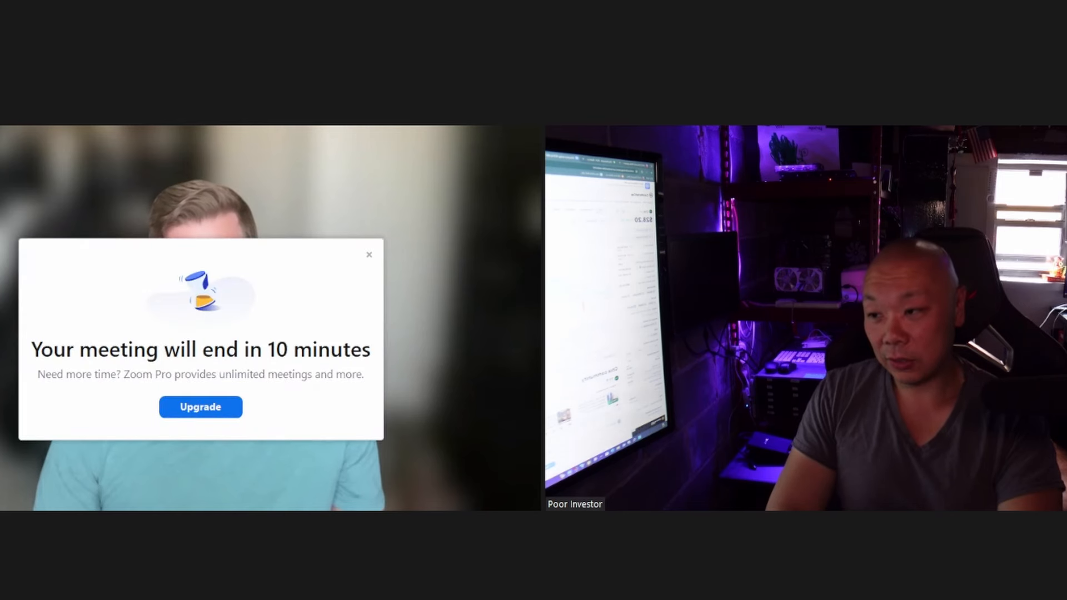
Close the 'Your meeting will end in 10 minutes' popup so both video tiles show
left_click(369, 255)
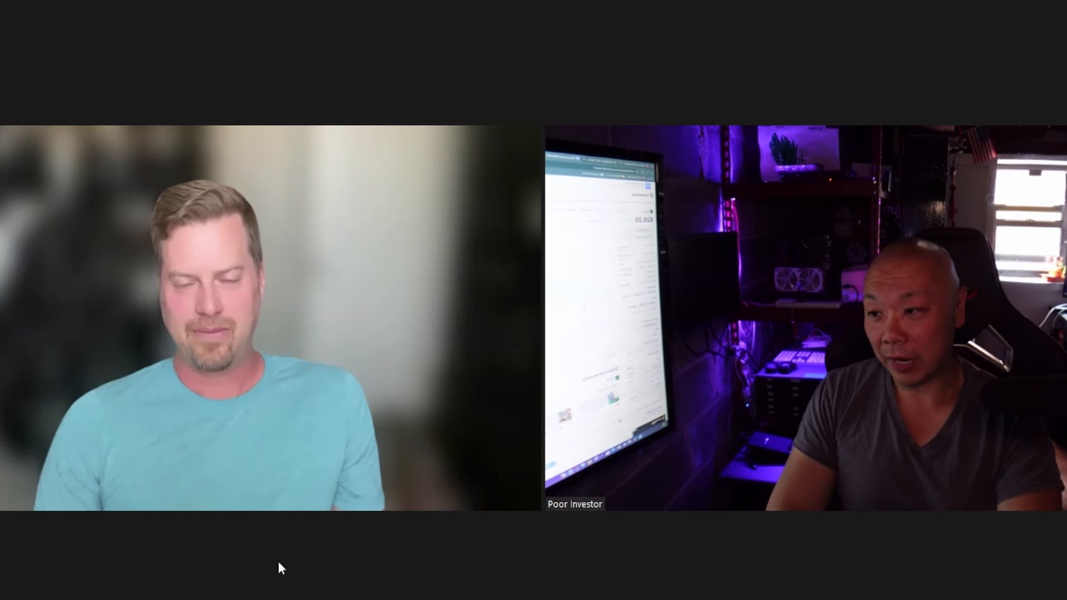